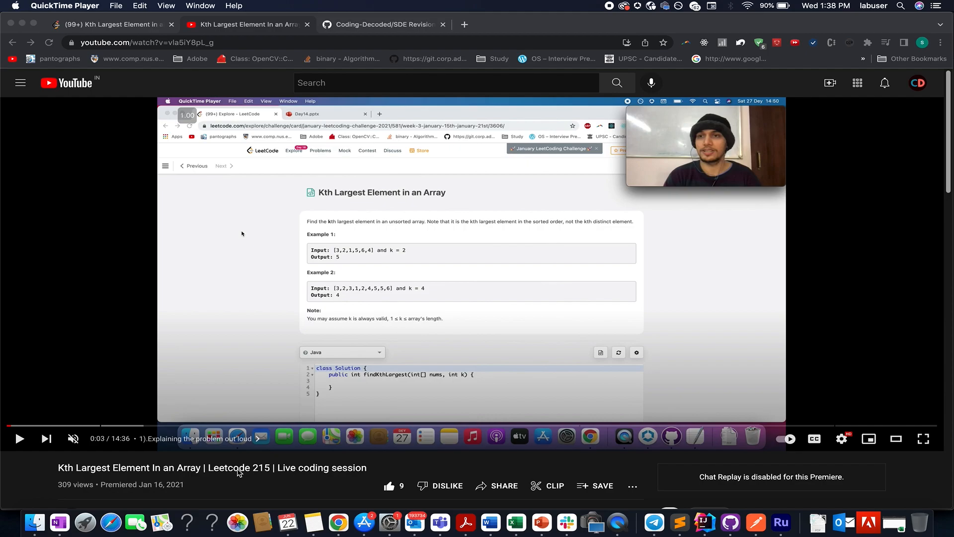
pyautogui.moveTo(595, 427)
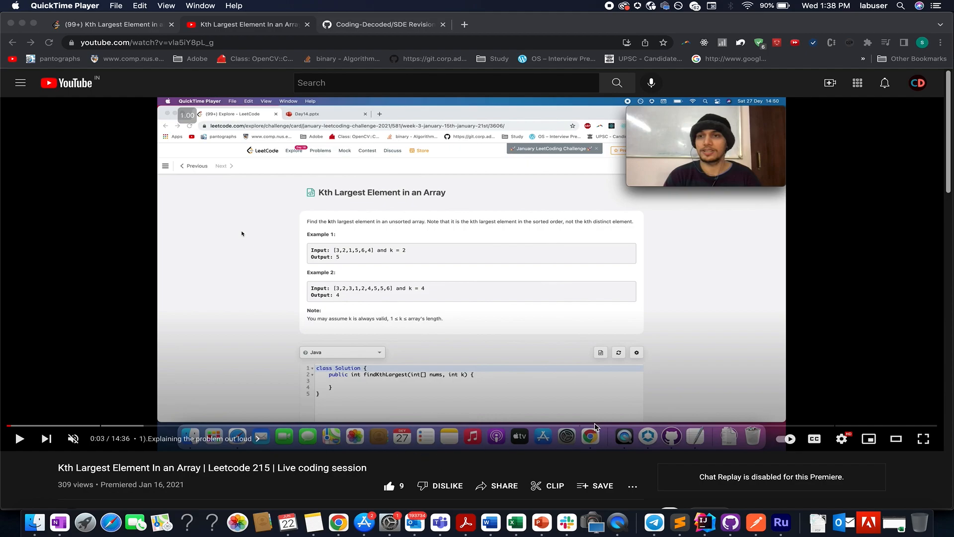
pyautogui.moveTo(675, 321)
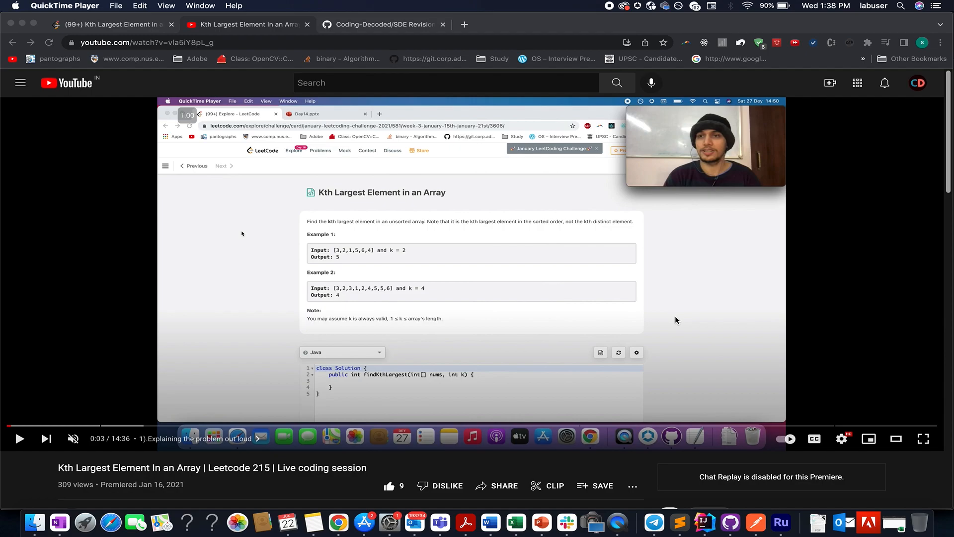
# - Bring up the Coding-Decoded SDE Revision Sheet readme on GitHub with its topic-wise sections
pyautogui.scroll(-3)
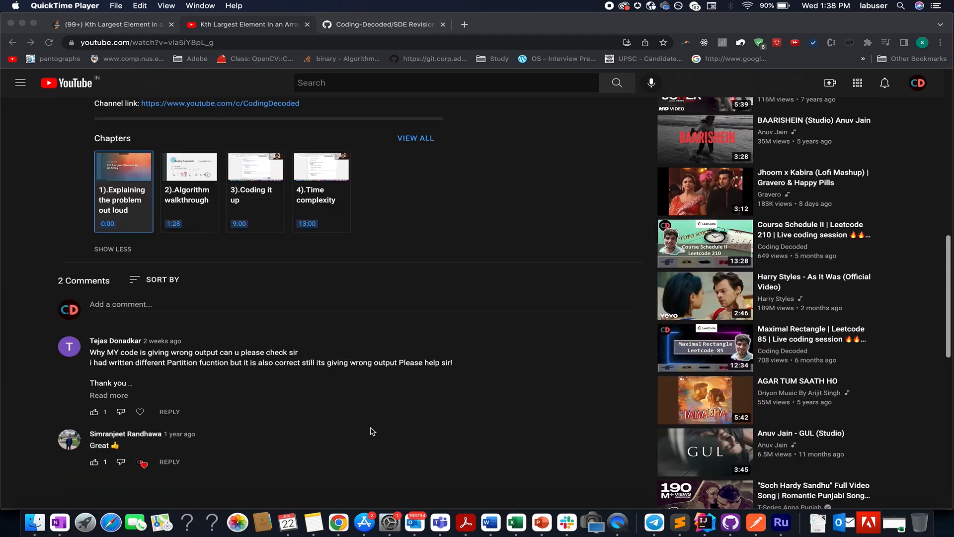
pyautogui.scroll(3)
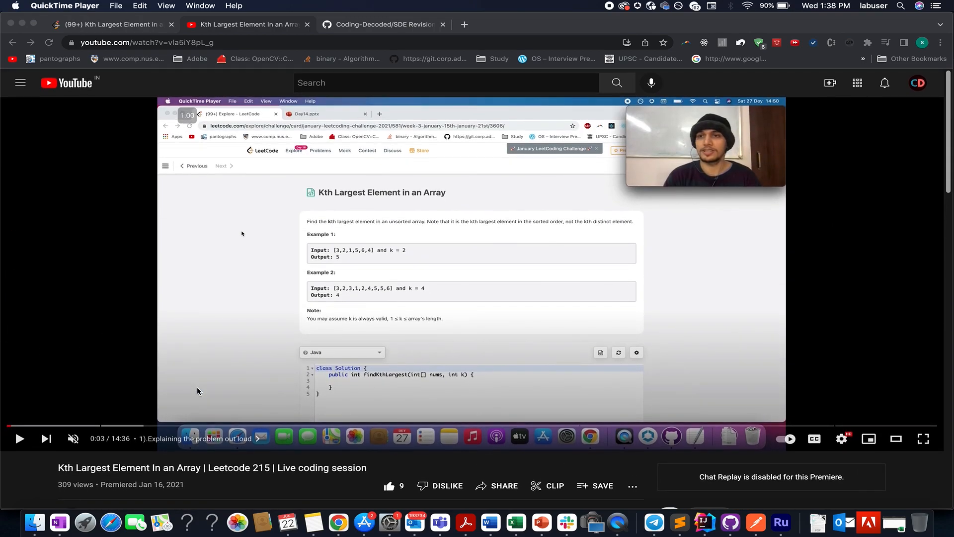
pyautogui.click(384, 24)
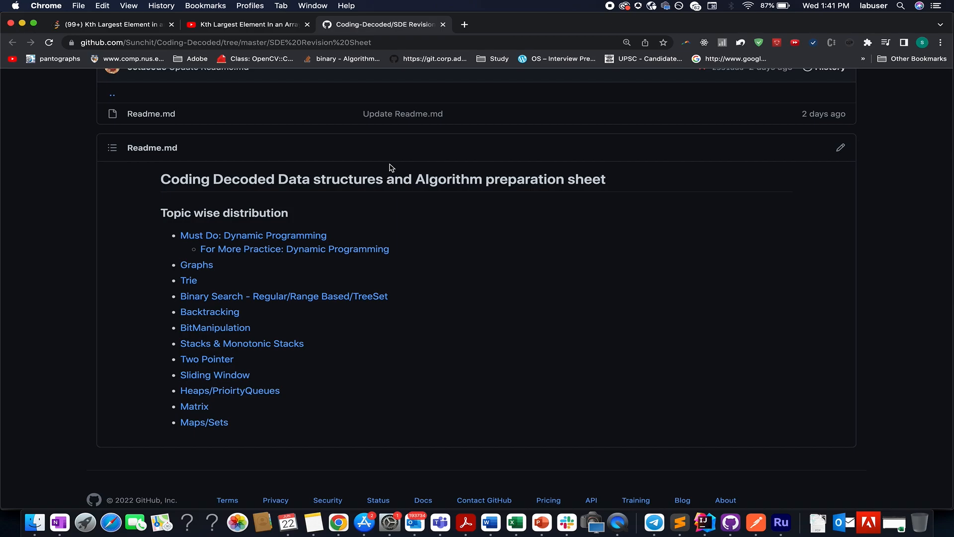
pyautogui.moveTo(210, 311)
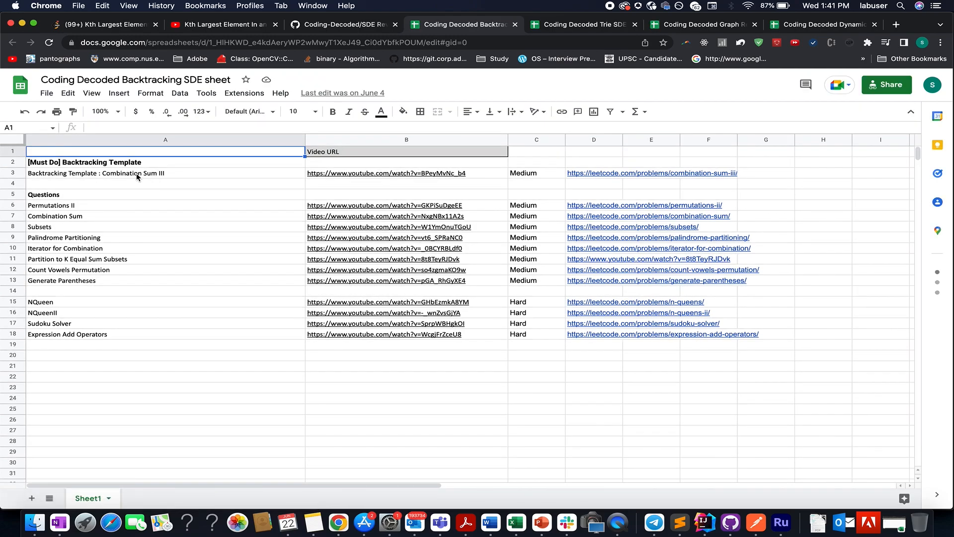
# - Select the Combination Sum III entry in Backtracking, then view the Trie SDE Sheet
pyautogui.click(121, 173)
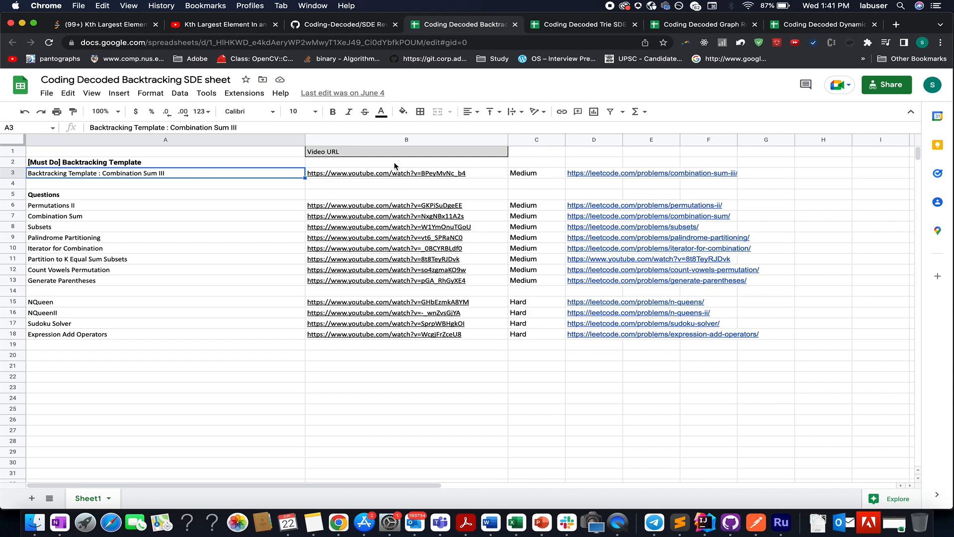
pyautogui.moveTo(166, 169)
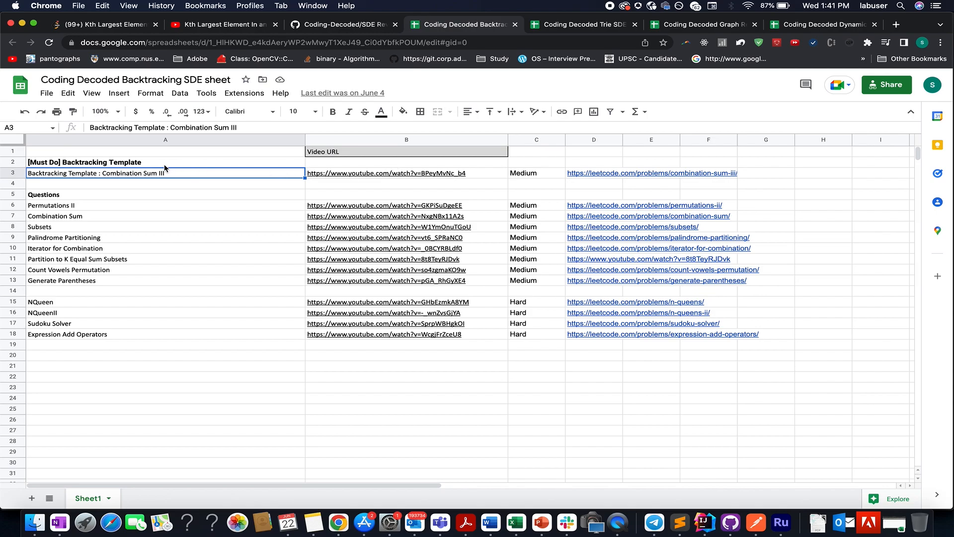
pyautogui.moveTo(135, 180)
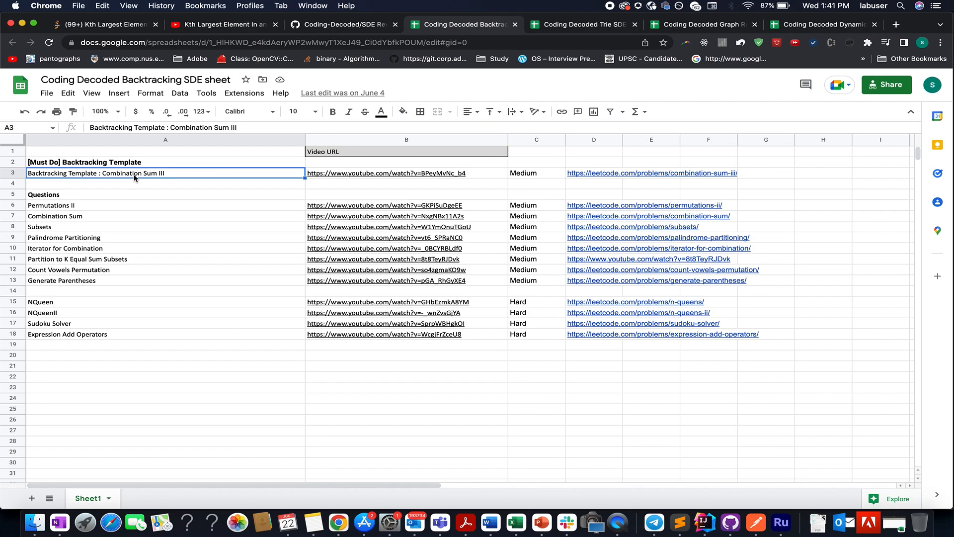
pyautogui.moveTo(76, 207)
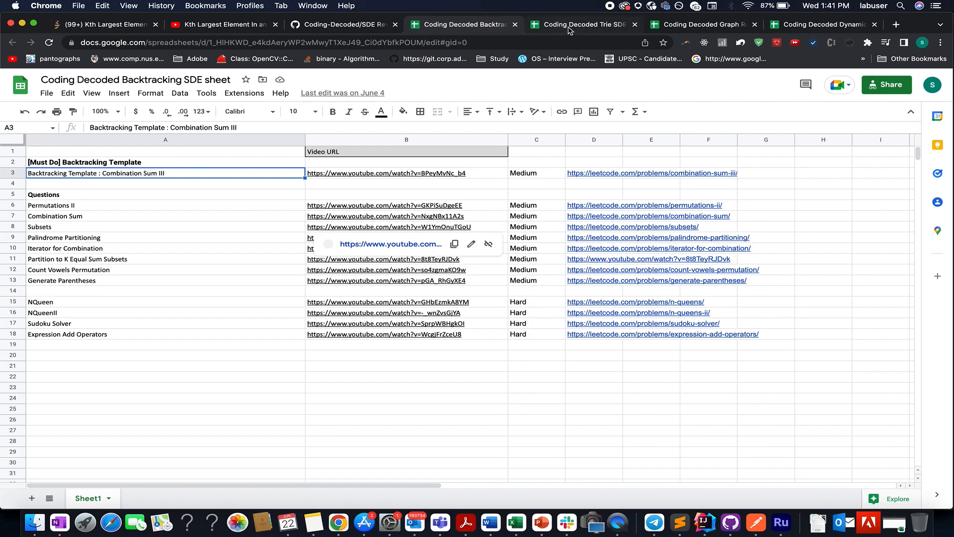
pyautogui.click(581, 24)
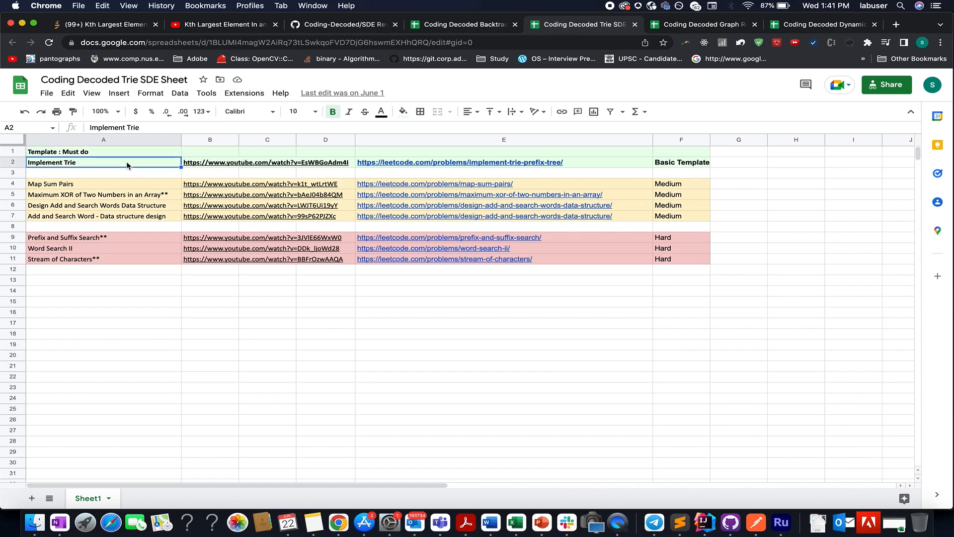
pyautogui.moveTo(335, 197)
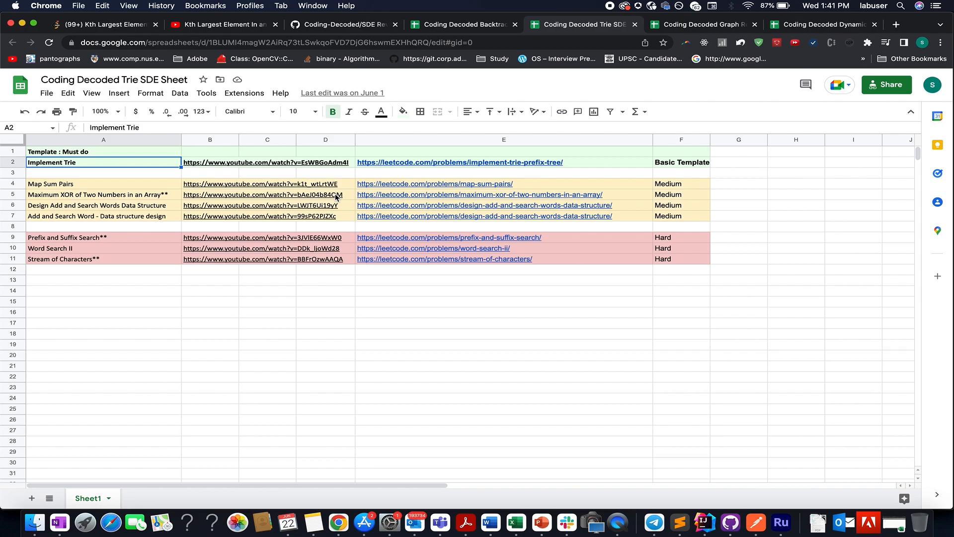
pyautogui.moveTo(99, 166)
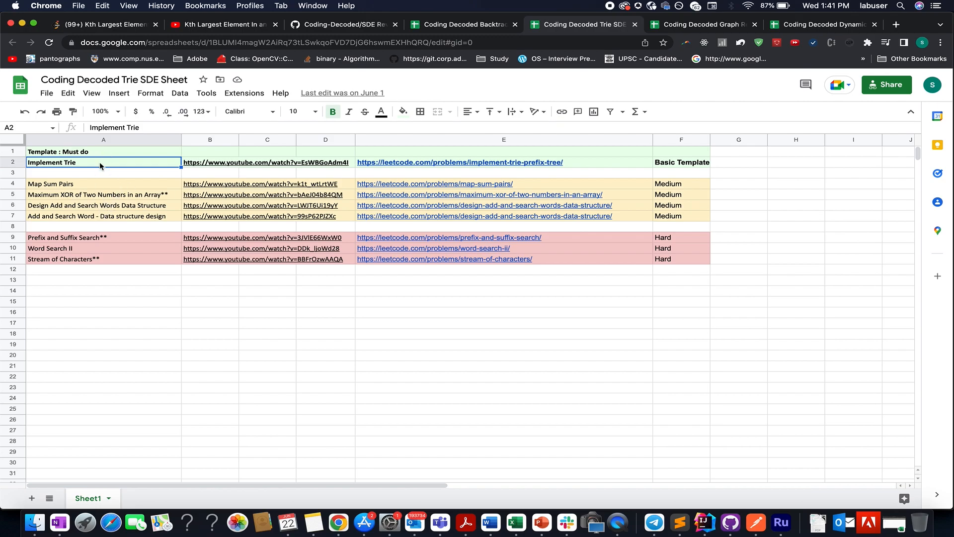
pyautogui.moveTo(674, 185)
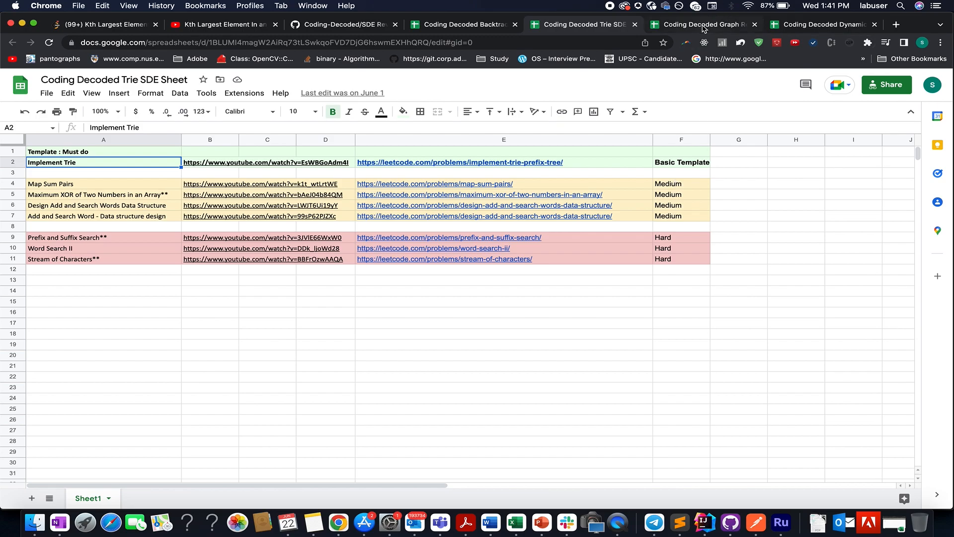
# - View the Coding Decoded Graph Revision Sheet listing easy-to-hard graph problems
pyautogui.click(700, 24)
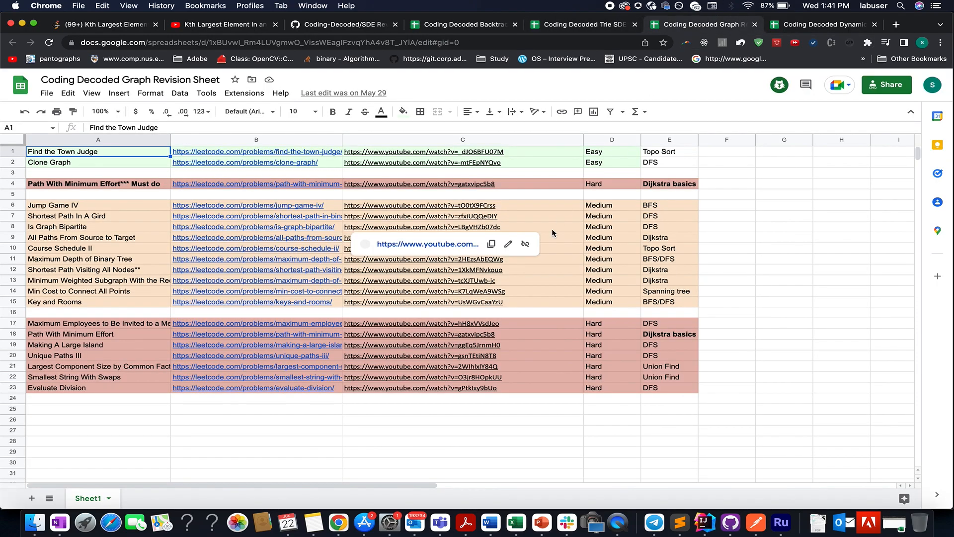